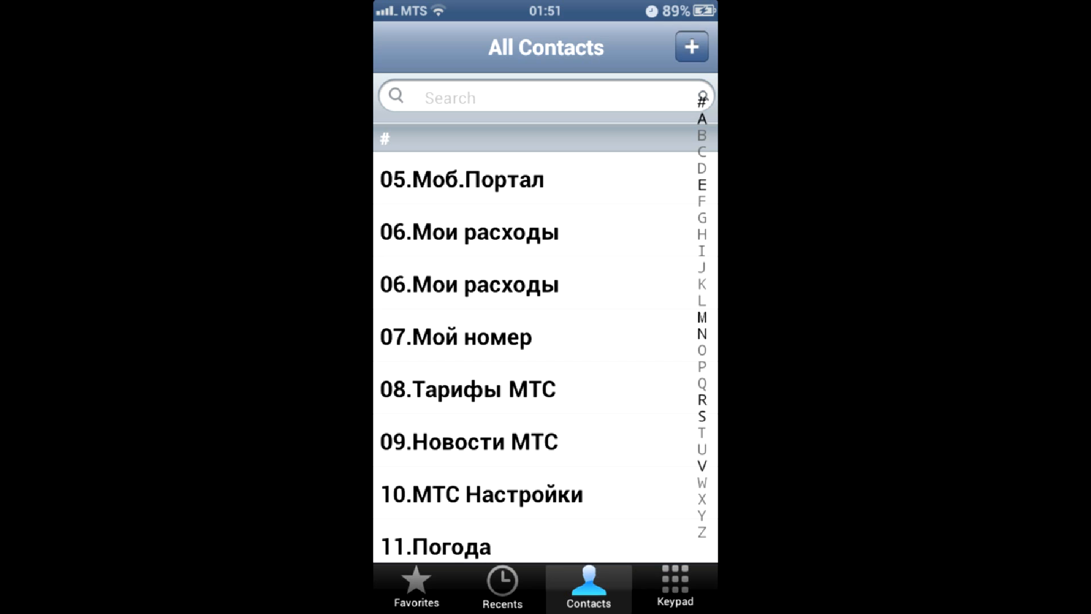
Leave the crowded All Contacts list via the Home button to reach the home screen.
{"action": "left_click", "coordinate": [674, 586]}
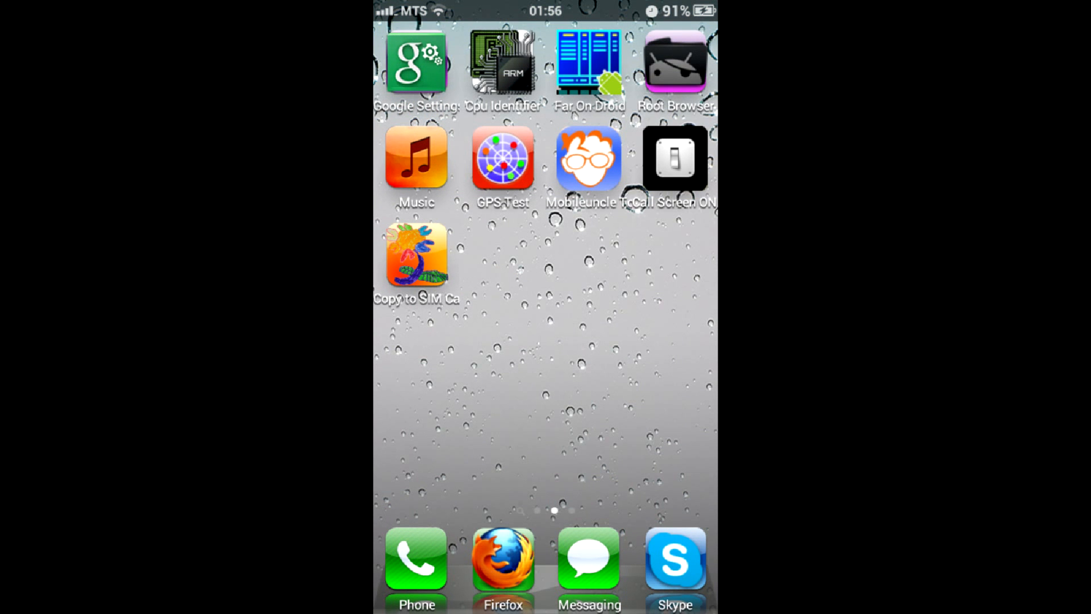
Launch Copy to SIM Card and confirm Delete Phone Contact for the numbered operator entries.
{"action": "left_click", "coordinate": [414, 256]}
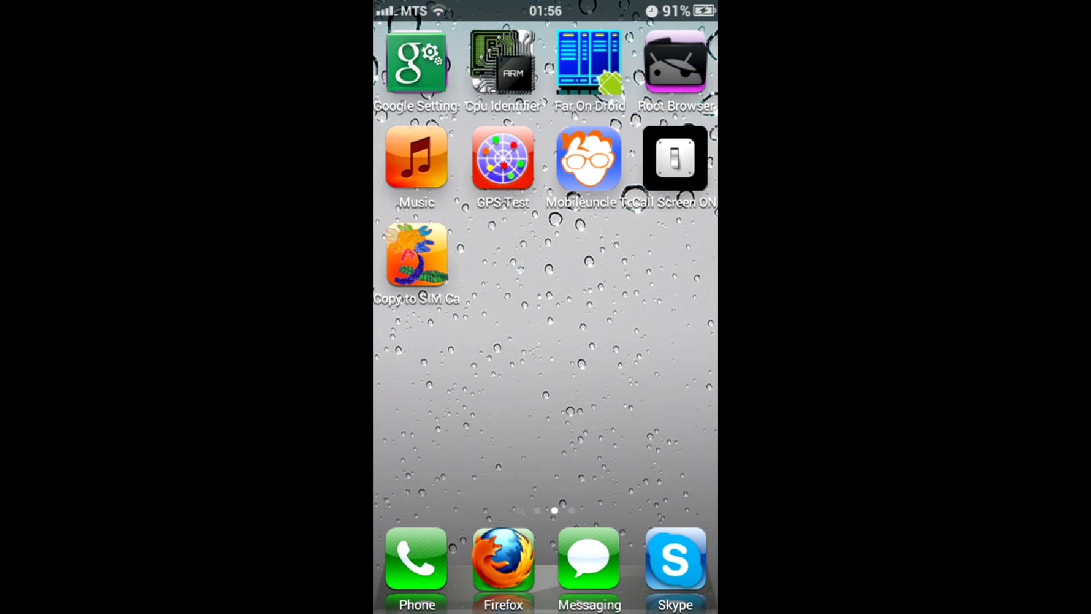
{"action": "left_click", "coordinate": [415, 257]}
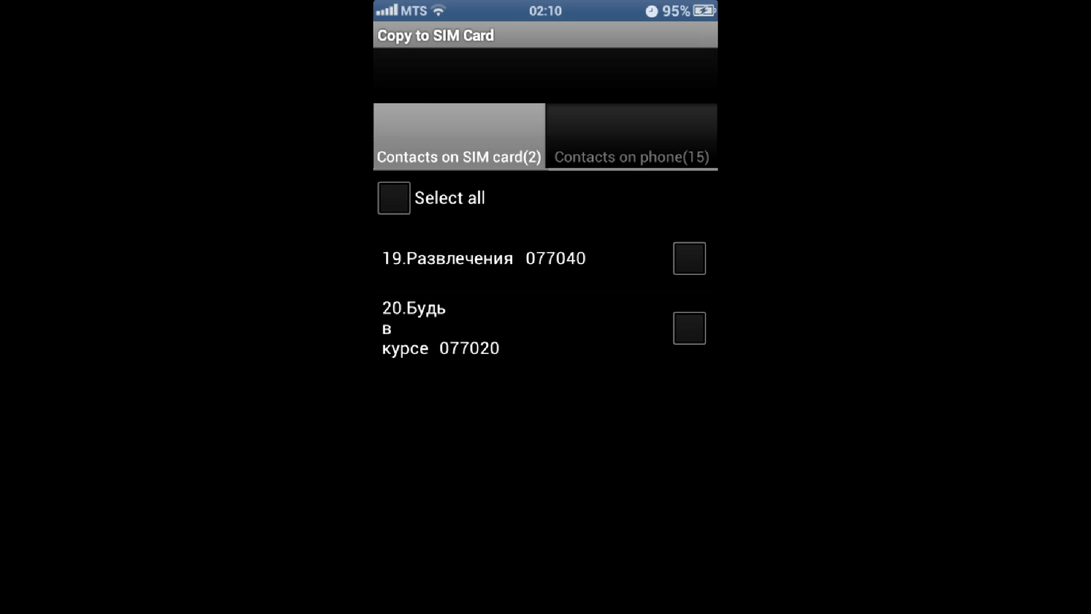
{"action": "key", "text": "power"}
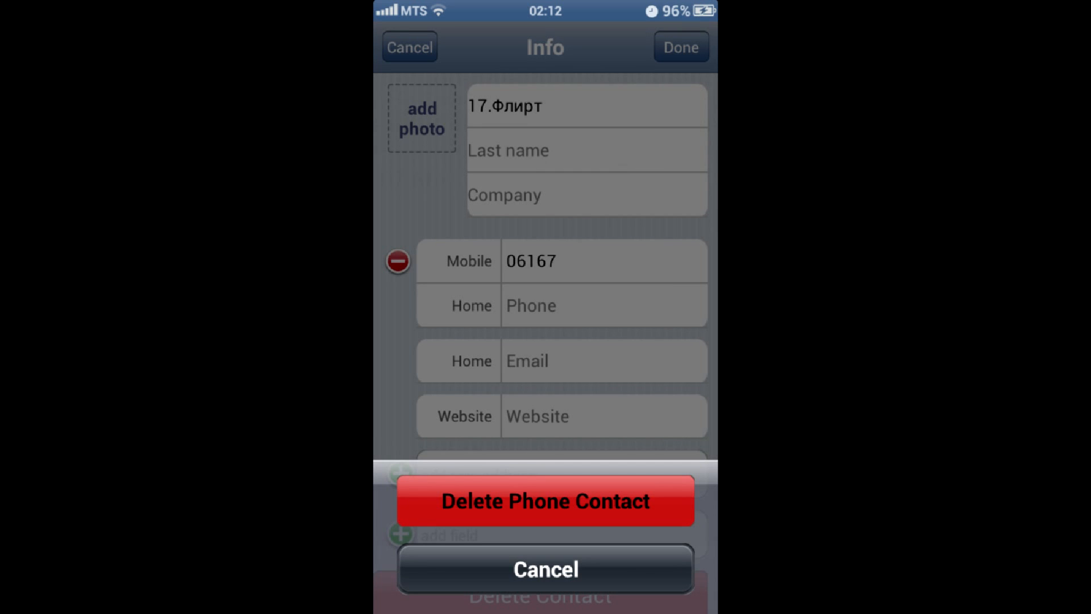
{"action": "left_click", "coordinate": [545, 500]}
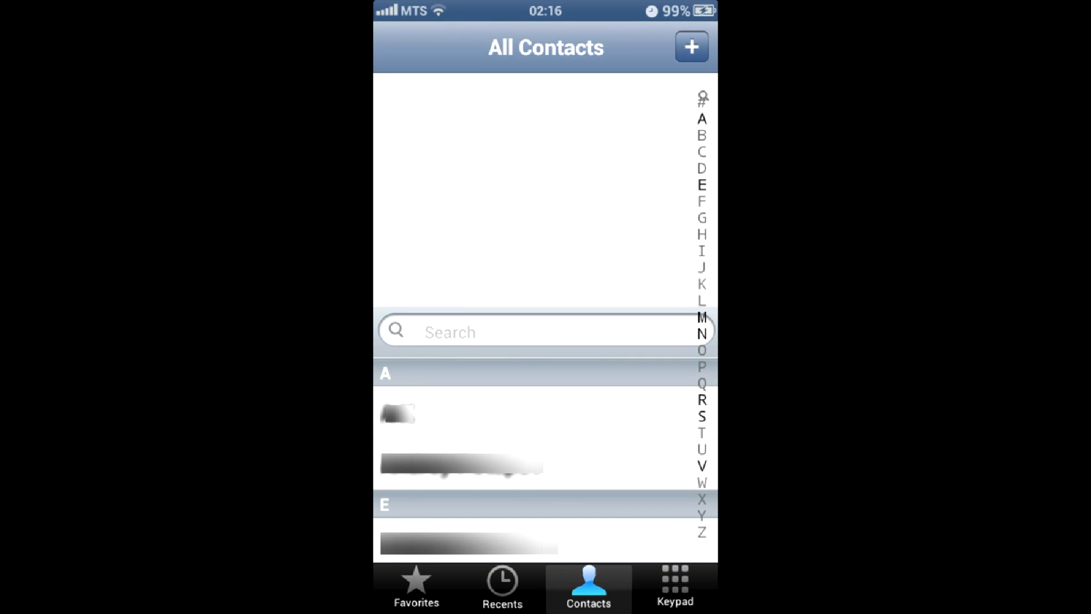